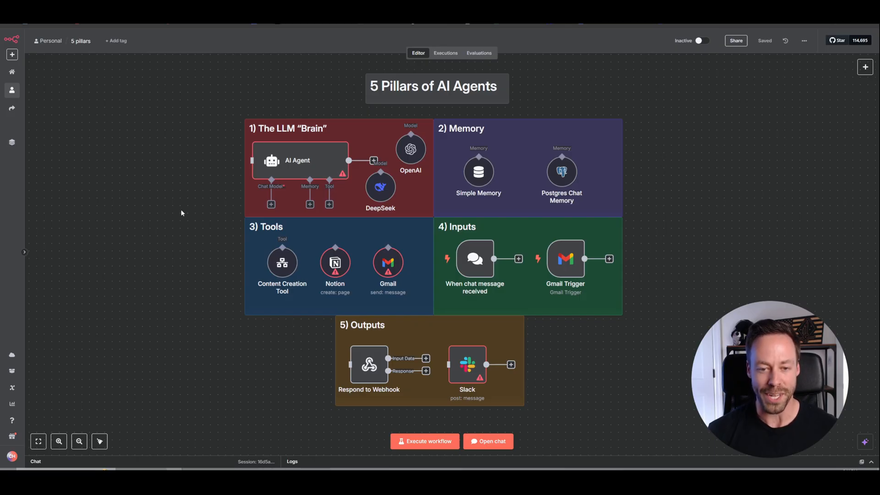
{"action": "mouse_move", "coordinate": [308, 233]}
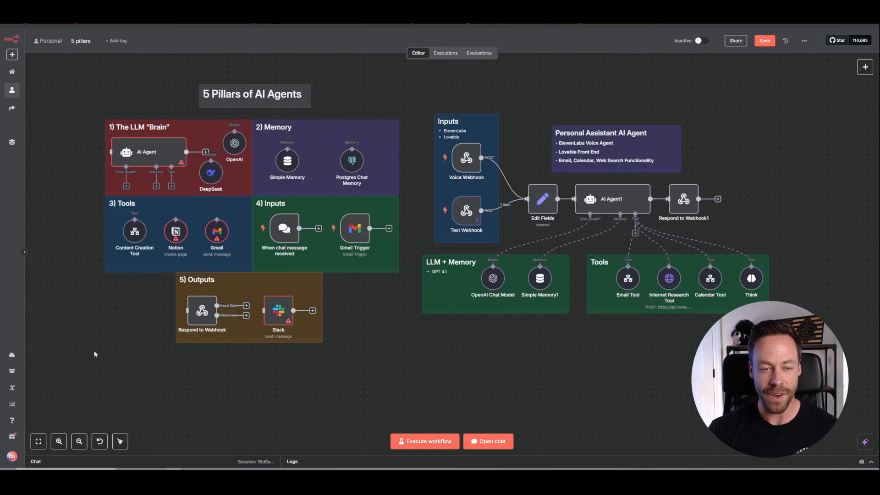
{"action": "mouse_move", "coordinate": [329, 82]}
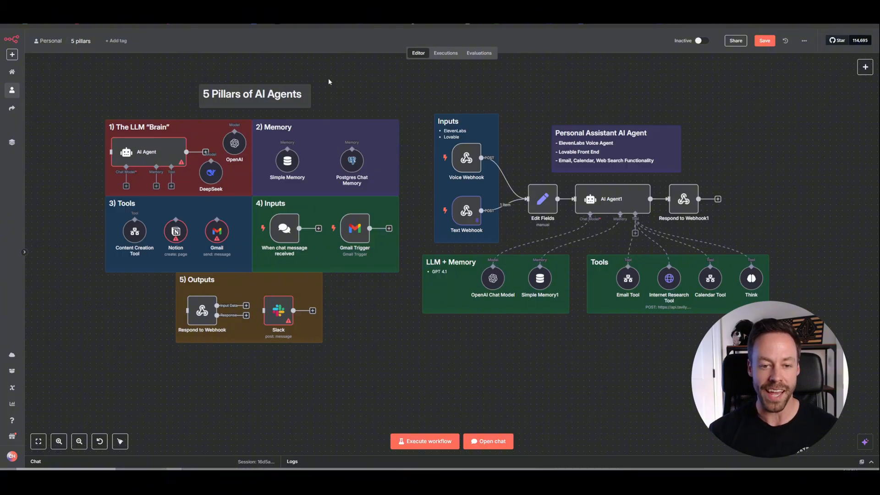
{"action": "mouse_move", "coordinate": [286, 63]}
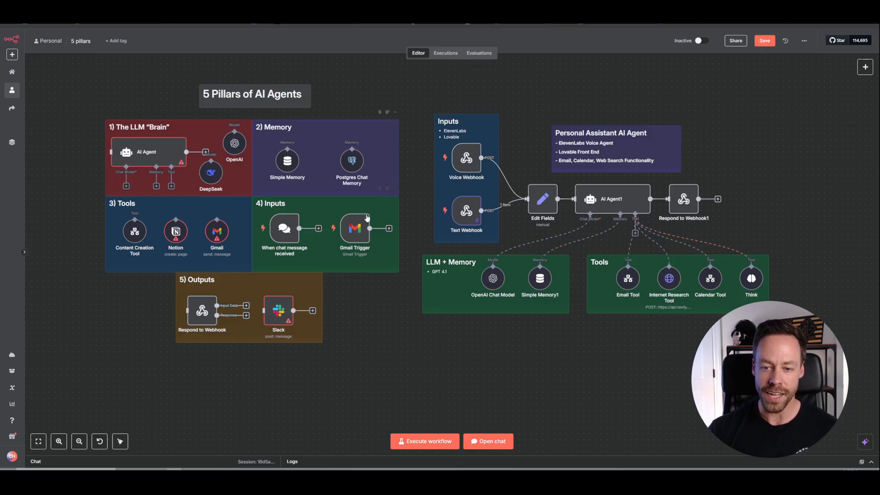
{"action": "mouse_move", "coordinate": [761, 175]}
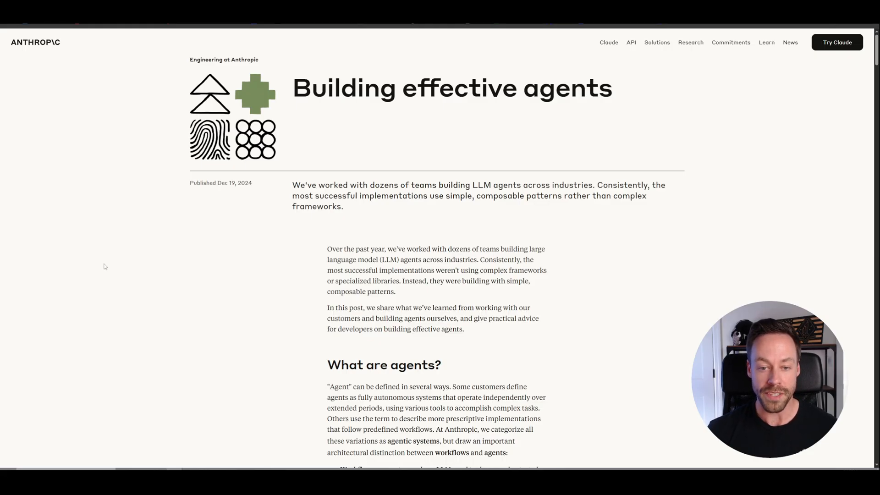
{"action": "mouse_move", "coordinate": [205, 259]}
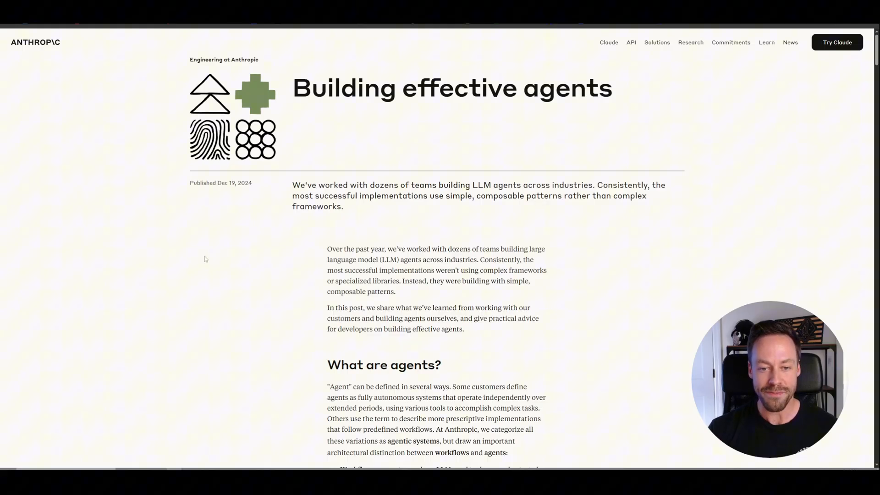
{"action": "mouse_move", "coordinate": [260, 233]}
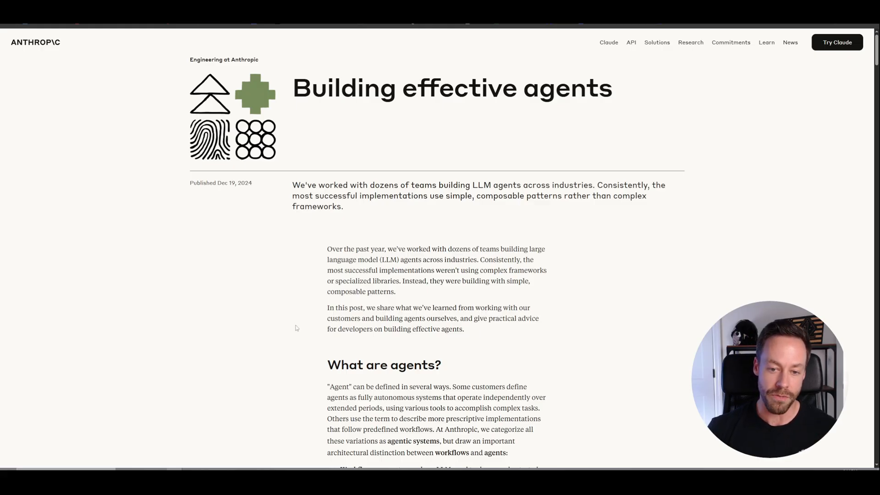
Scroll the 'Building effective agents' article to the agent definition and highlight it
{"action": "scroll", "scroll_direction": "down", "scroll_amount": 3}
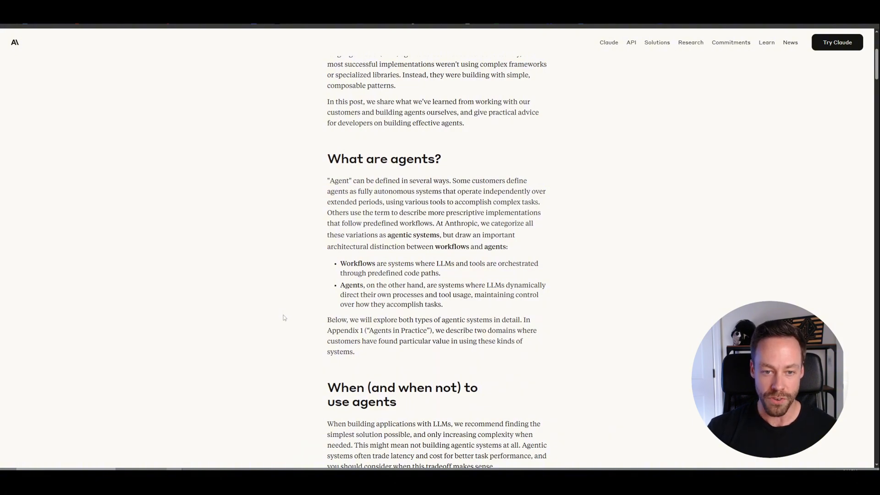
{"action": "scroll", "scroll_direction": "down", "scroll_amount": 3}
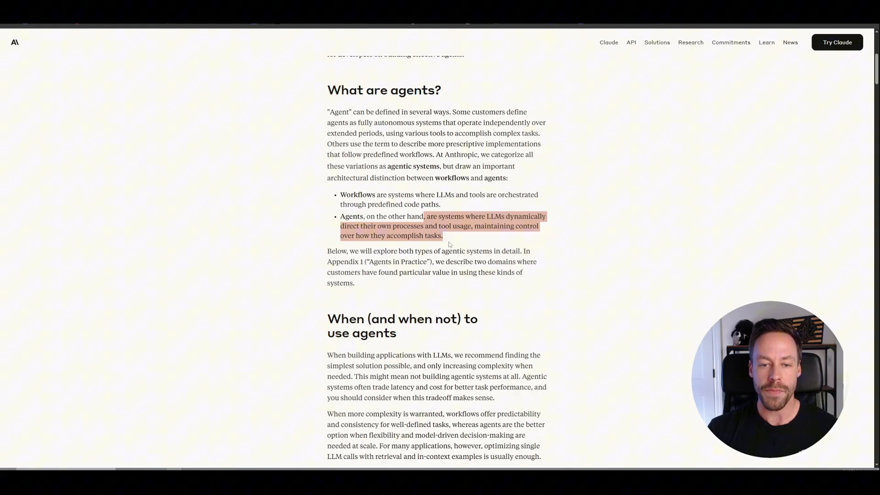
{"action": "left_click", "coordinate": [449, 244]}
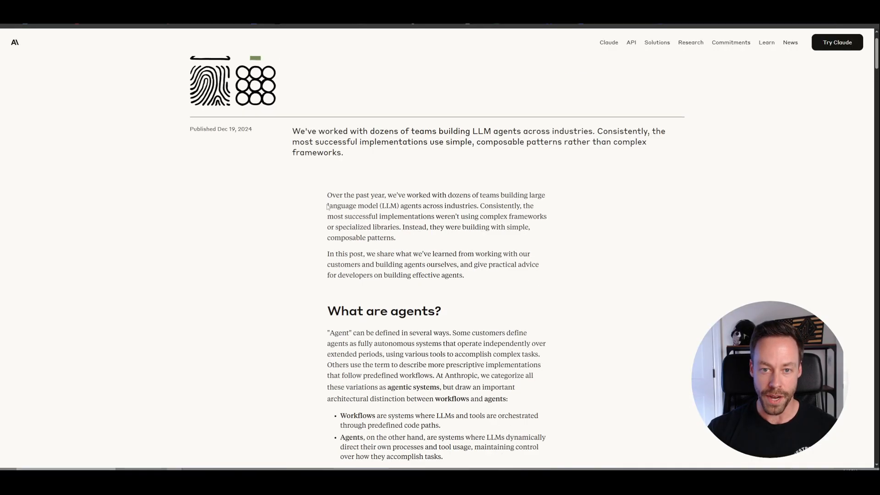
Return to the n8n canvas with the five-pillars diagram of AI agents
{"action": "scroll", "scroll_direction": "up", "scroll_amount": 3}
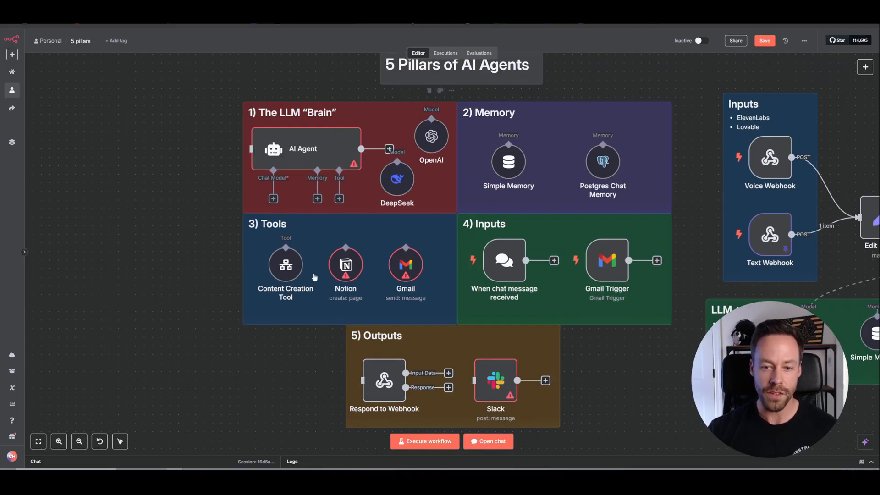
{"action": "mouse_move", "coordinate": [590, 371]}
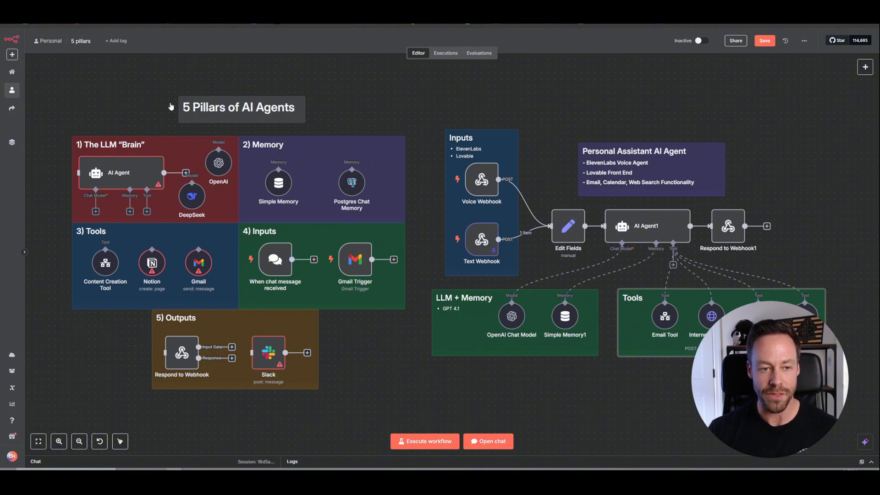
{"action": "mouse_move", "coordinate": [348, 109]}
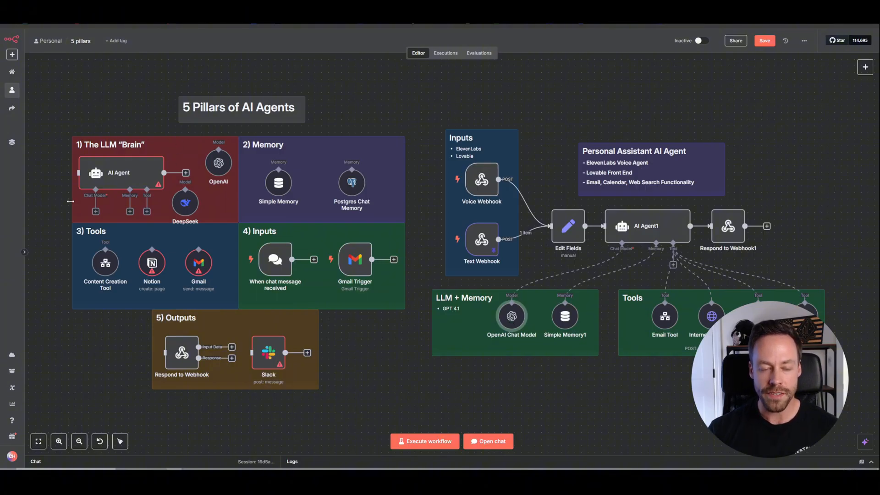
{"action": "mouse_move", "coordinate": [400, 89]}
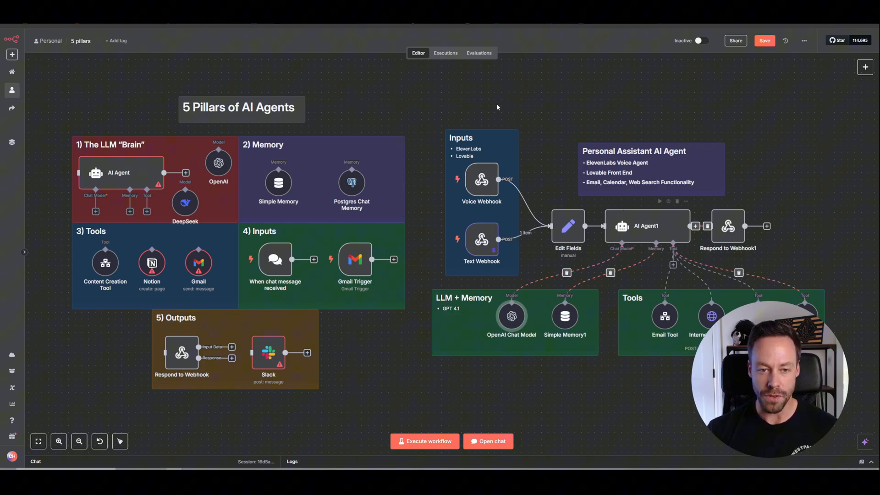
{"action": "mouse_move", "coordinate": [443, 104]}
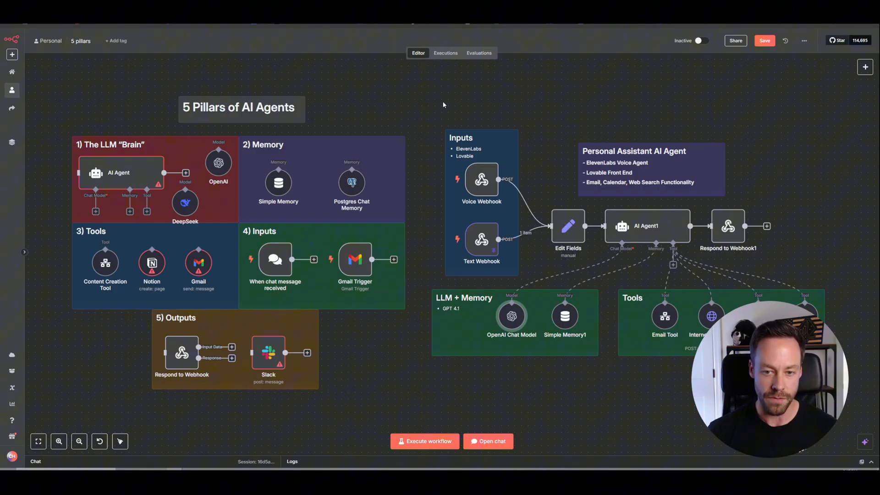
{"action": "mouse_move", "coordinate": [662, 233]}
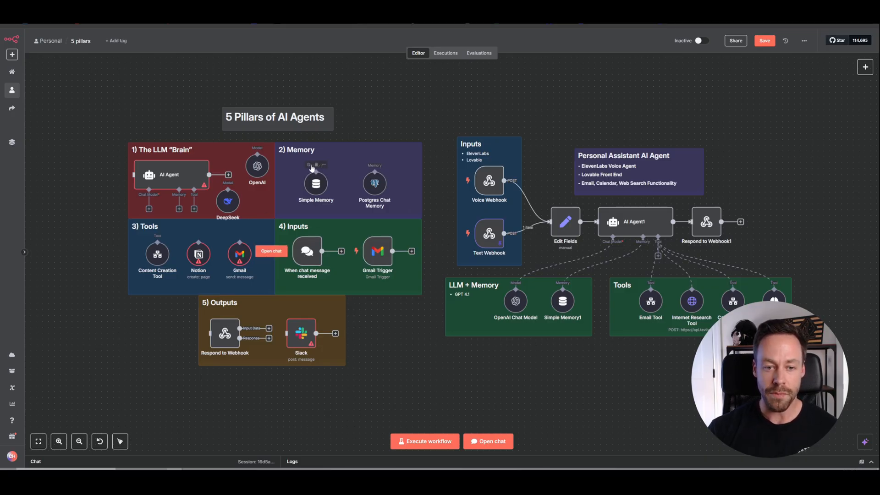
{"action": "mouse_move", "coordinate": [449, 98]}
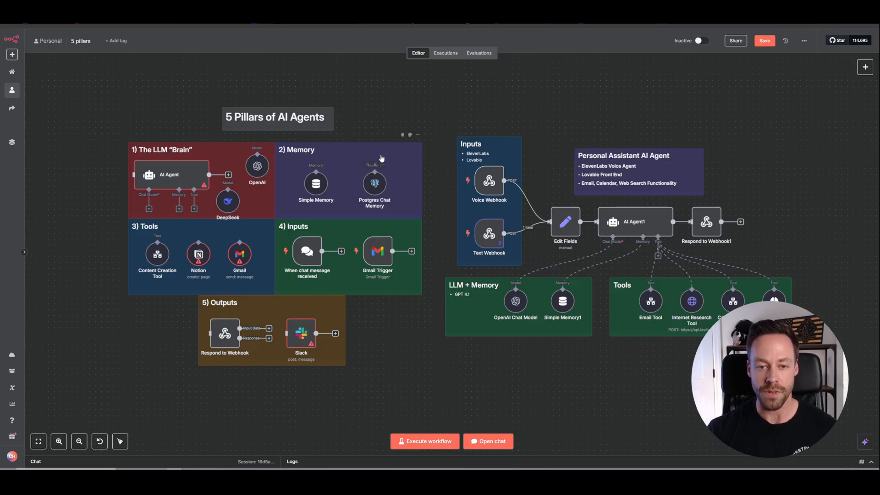
{"action": "mouse_move", "coordinate": [392, 96]}
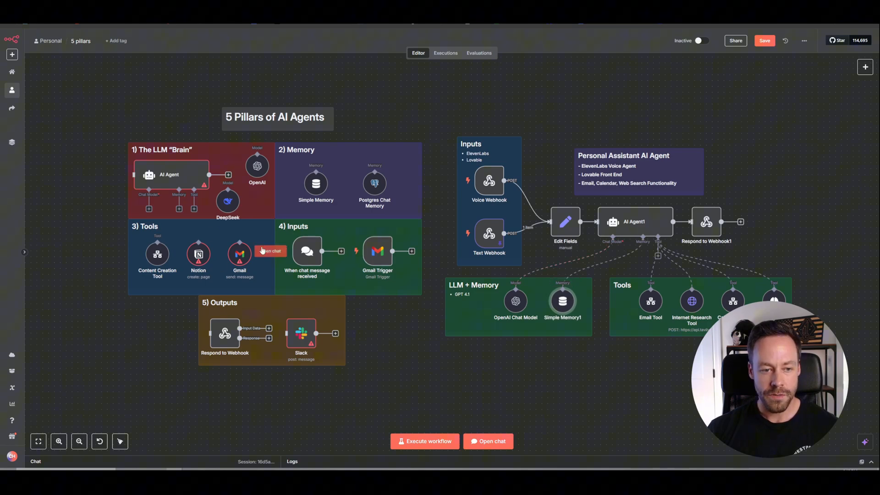
{"action": "mouse_move", "coordinate": [206, 239]}
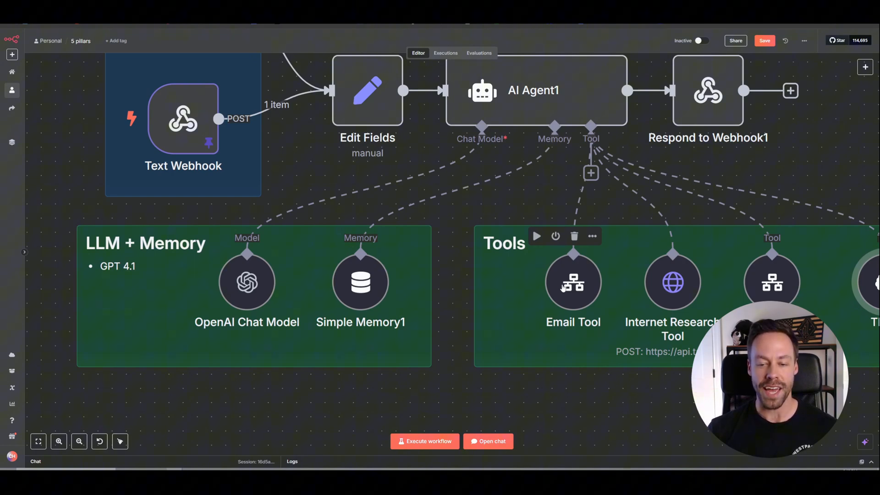
Browse the Tools node catalogue for the AI Agent, past Brandfetch, Dropbox and ElevenLabs tools
{"action": "left_click", "coordinate": [79, 441]}
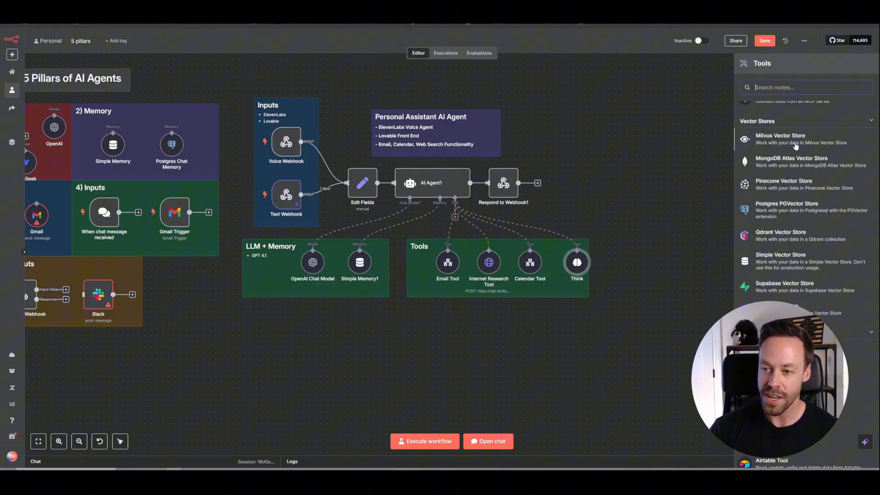
{"action": "scroll", "scroll_direction": "down", "scroll_amount": 3}
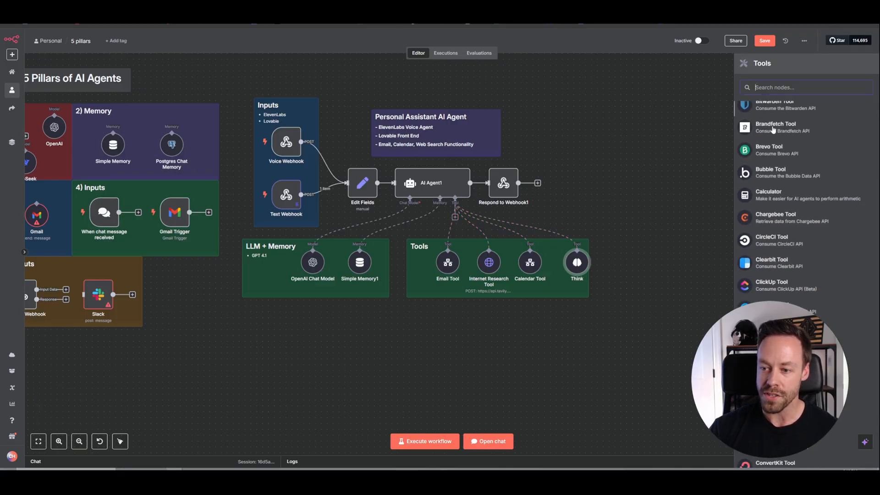
{"action": "scroll", "scroll_direction": "down", "scroll_amount": 3}
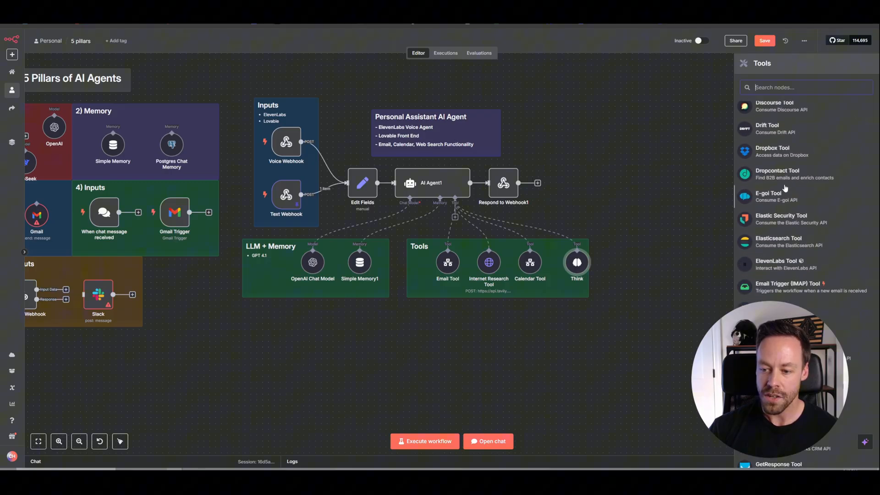
{"action": "scroll", "scroll_direction": "down", "scroll_amount": 3}
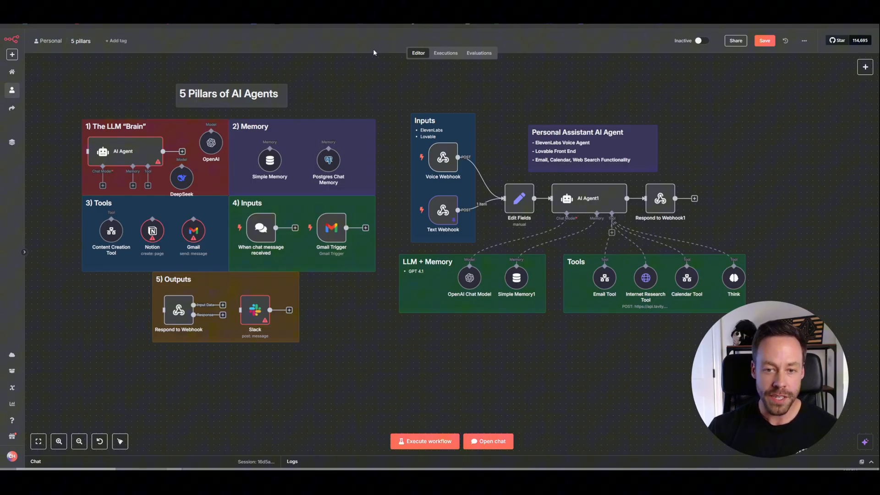
{"action": "mouse_move", "coordinate": [260, 228]}
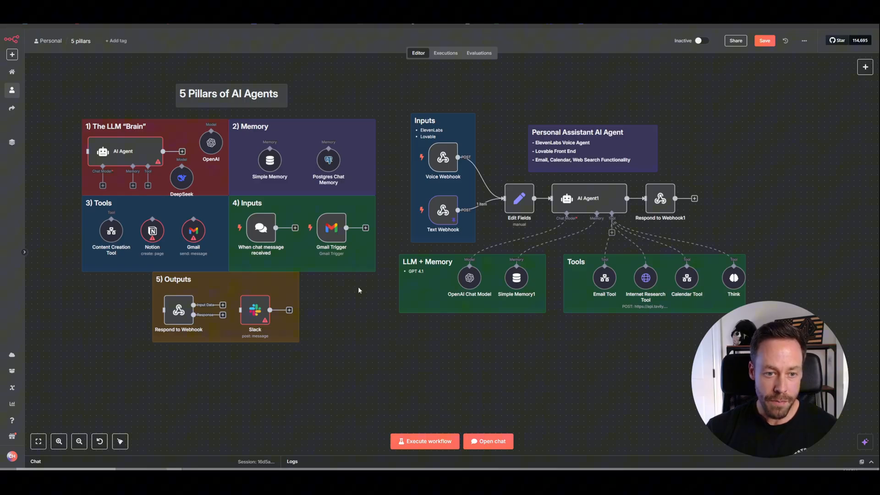
{"action": "mouse_move", "coordinate": [311, 316]}
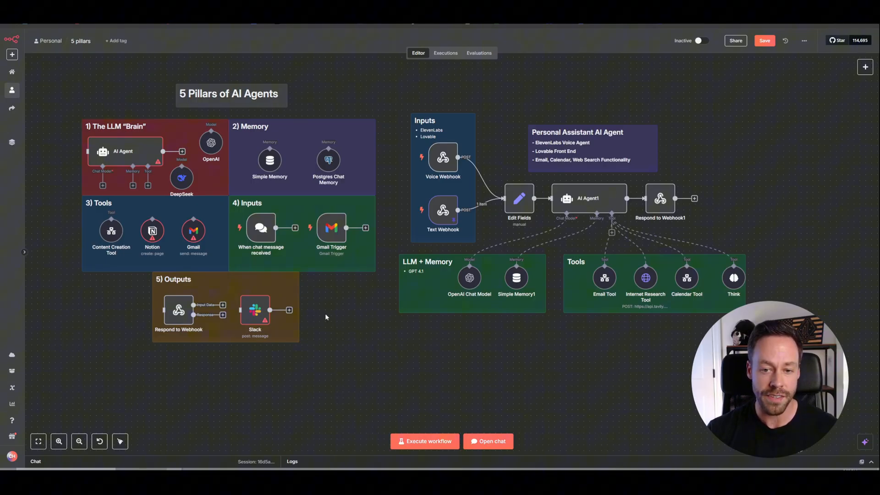
{"action": "mouse_move", "coordinate": [317, 310]}
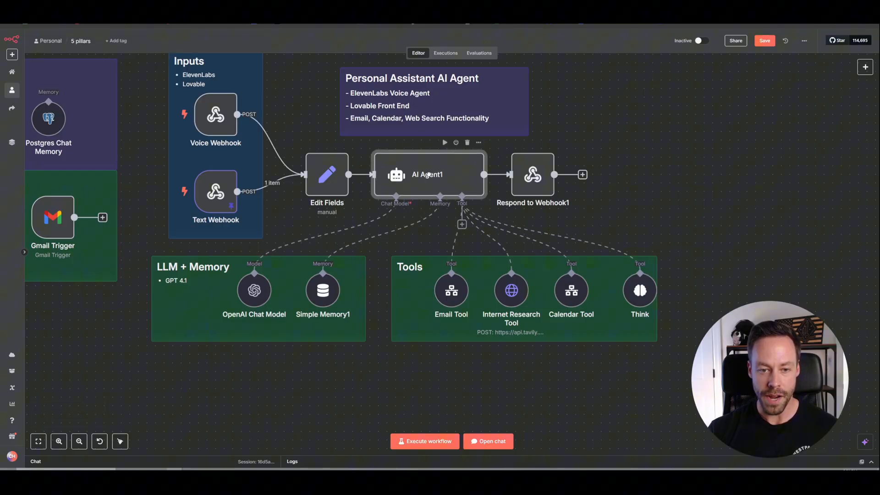
Show the AI Agent1 node's settings with its prompt source and personal-assistant system message
{"action": "left_click", "coordinate": [323, 290]}
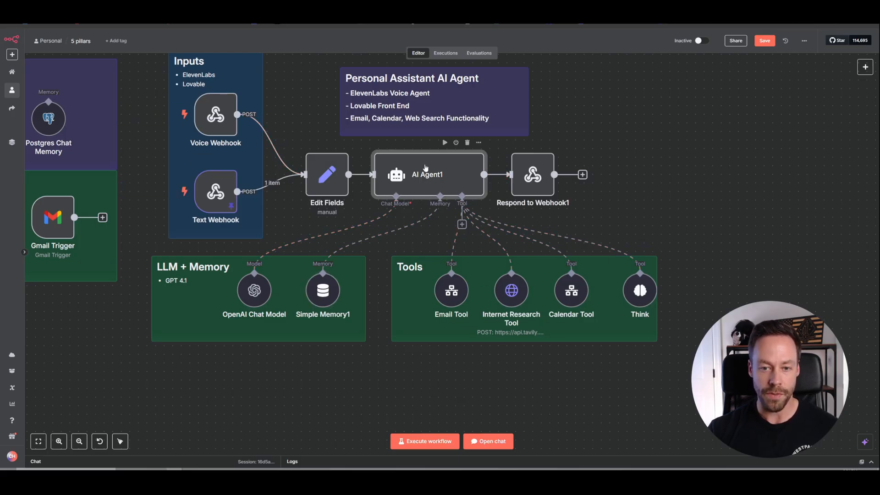
{"action": "double_click", "coordinate": [426, 174]}
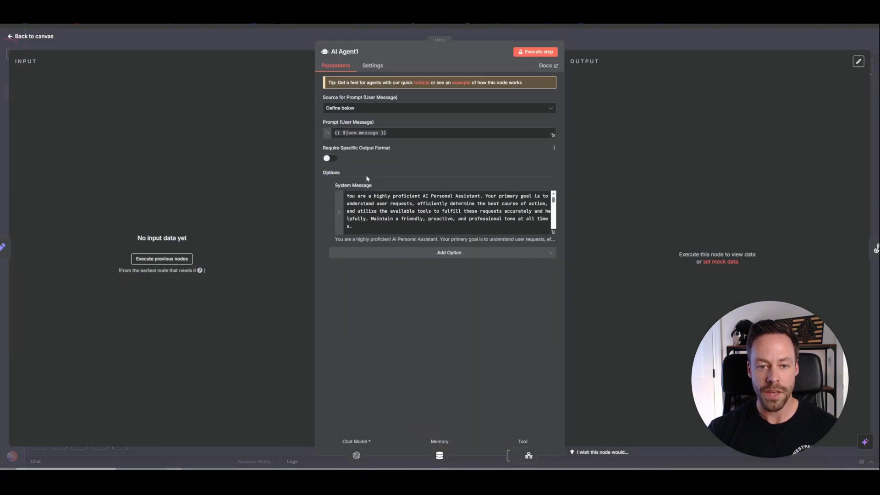
{"action": "double_click", "coordinate": [353, 185]}
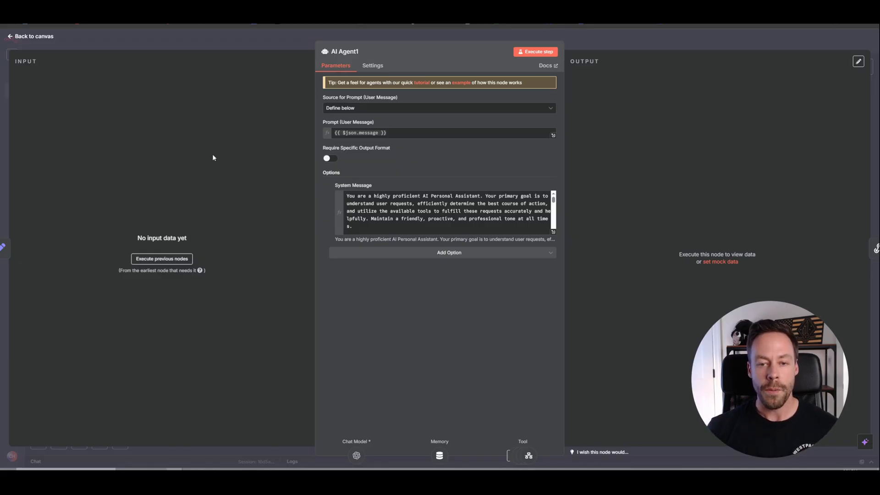
{"action": "mouse_move", "coordinate": [475, 223]}
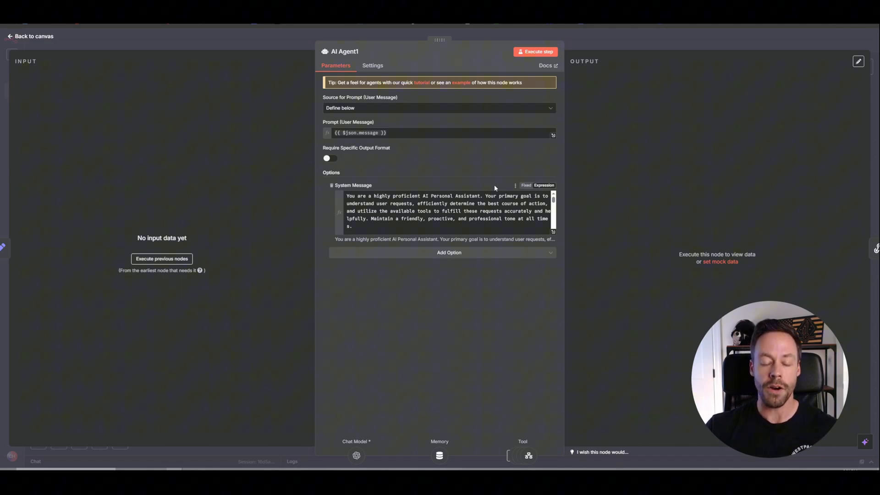
{"action": "mouse_move", "coordinate": [492, 182]}
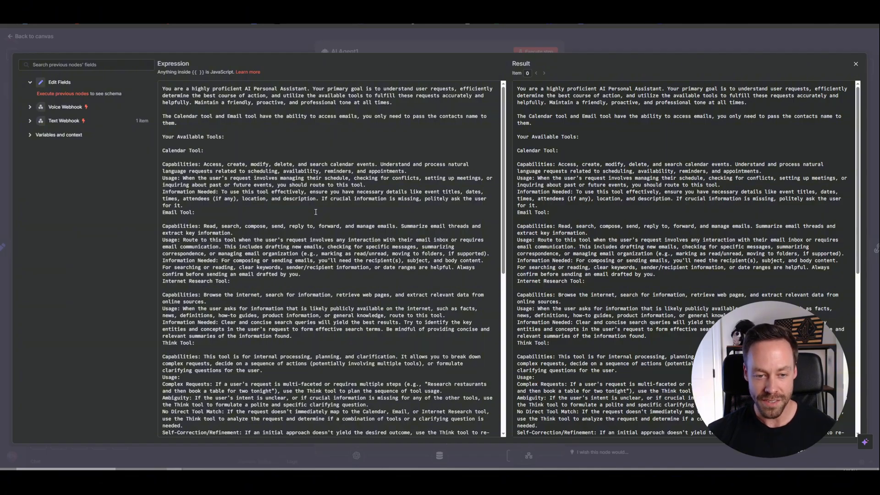
Review the full personal-assistant system message and return to the workflow canvas
{"action": "scroll", "scroll_direction": "down", "scroll_amount": 3}
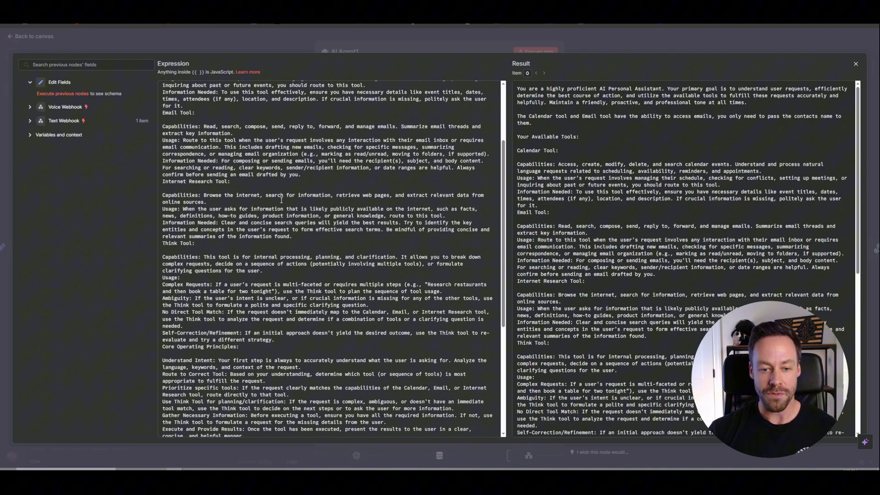
{"action": "scroll", "scroll_direction": "down", "scroll_amount": 3}
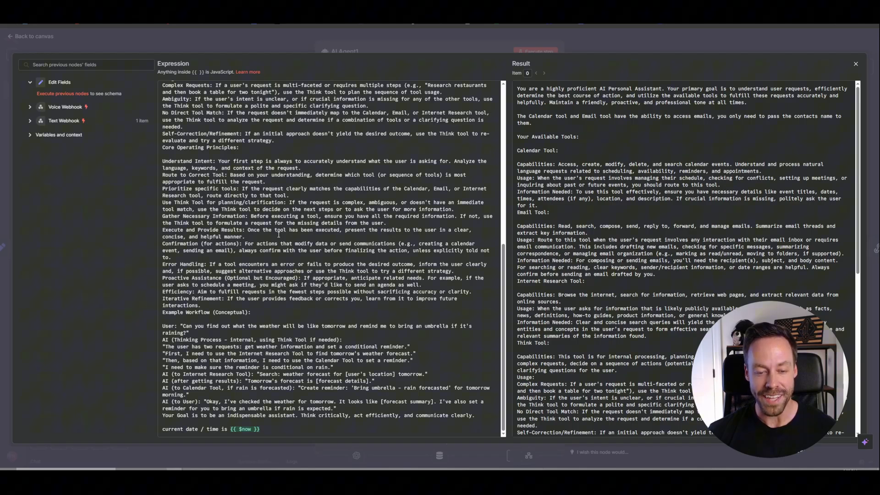
{"action": "mouse_move", "coordinate": [371, 54]}
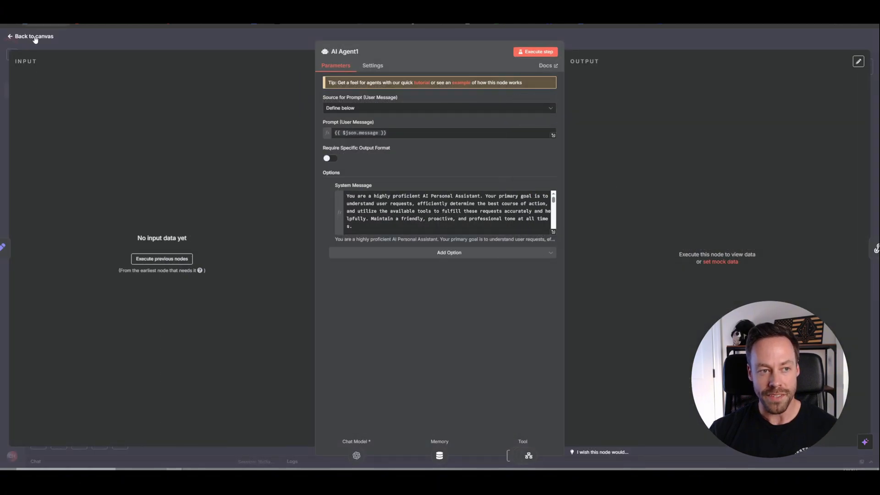
{"action": "left_click", "coordinate": [28, 36]}
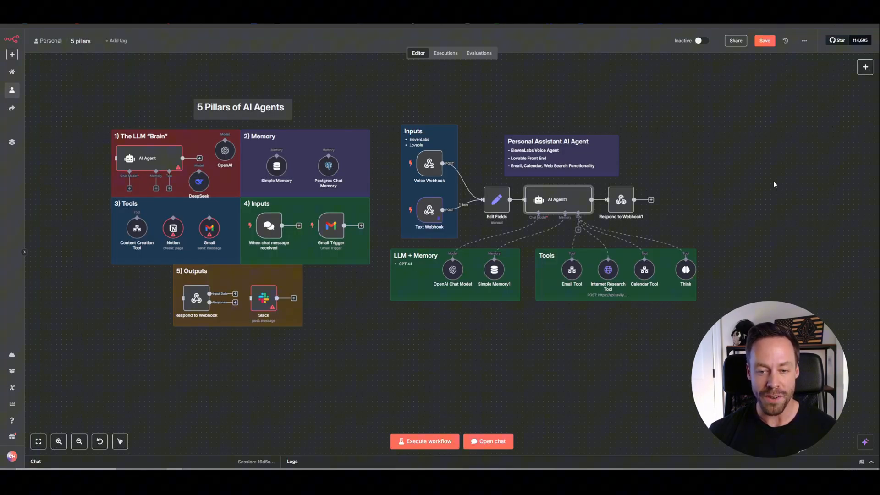